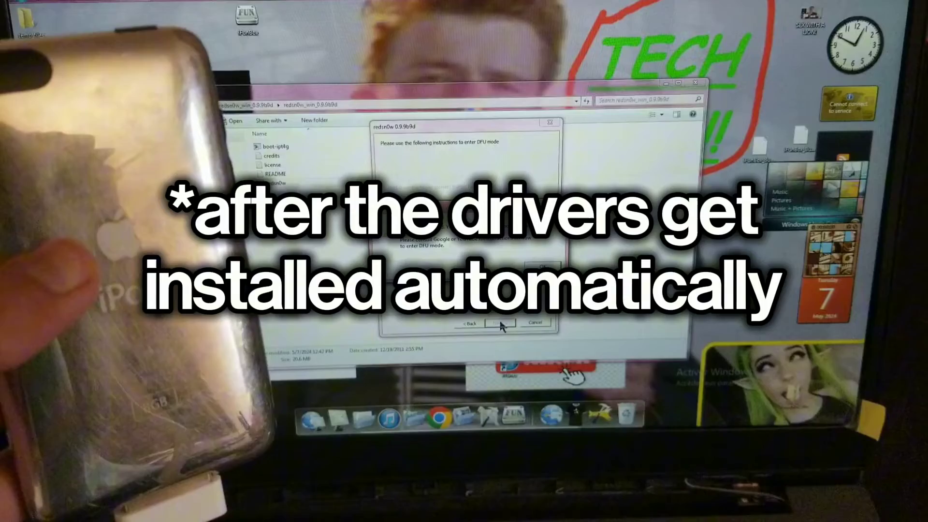
Cancel redsn0w's DFU-mode wizard and bring up the VirtualBox manager for Windows 7 X64
click(499, 323)
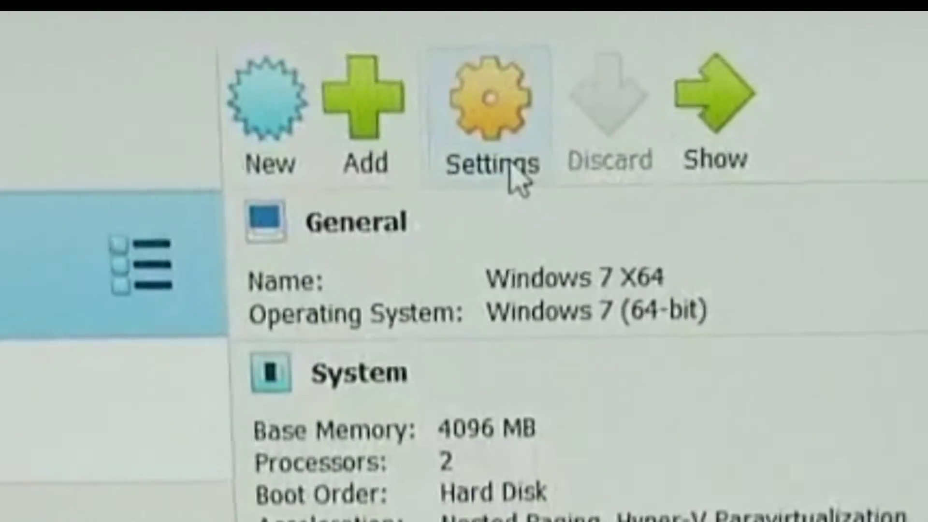
Glance at the Windows 7 X64 General settings, dismiss them and return to the running guest
click(492, 101)
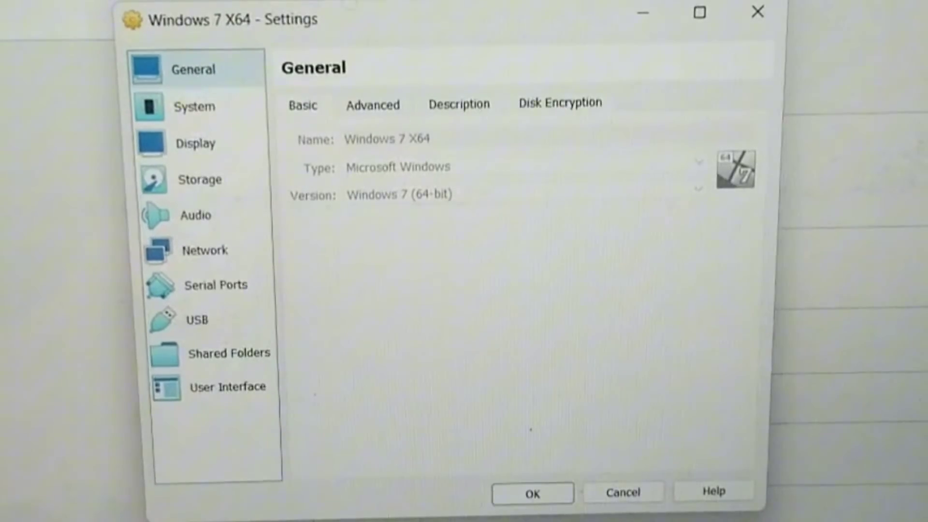
click(197, 320)
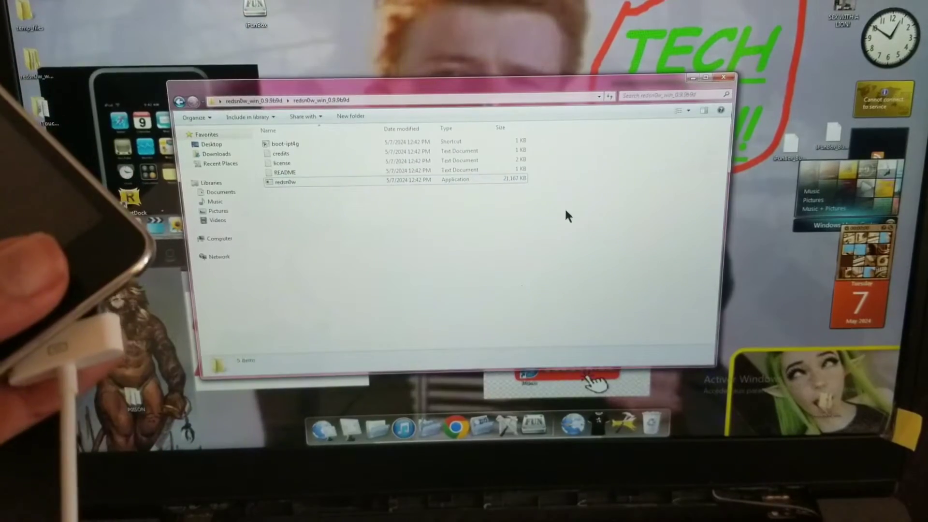
Relaunch redsn0w.exe and advance past the 'device OFF and PLUGGED IN' page
double_click(282, 182)
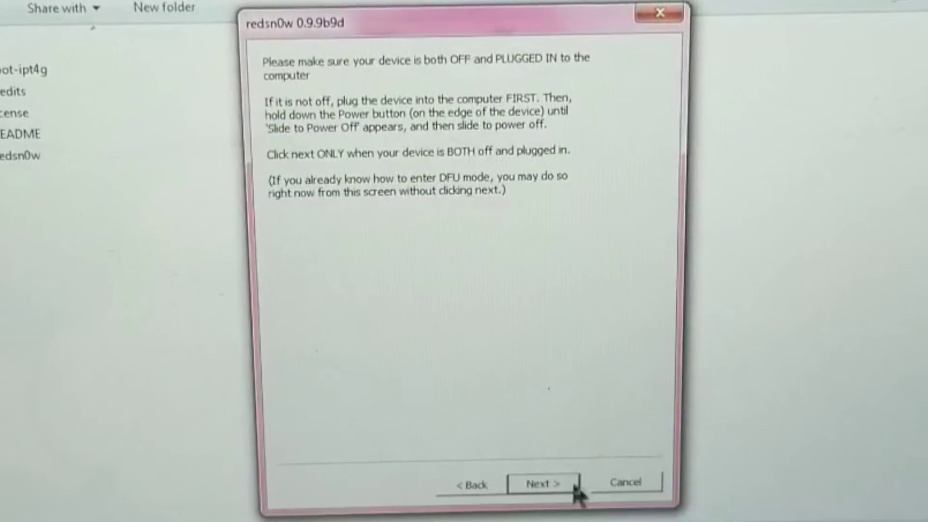
click(542, 483)
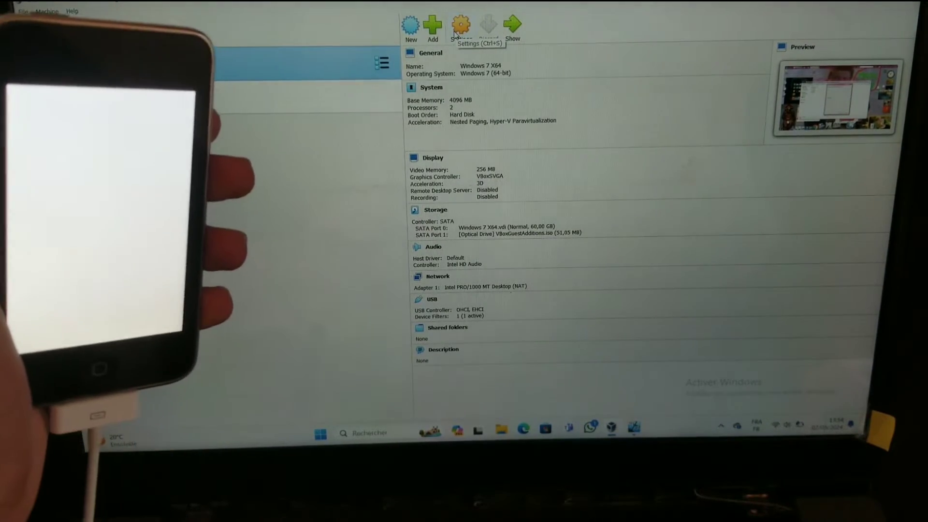
Add a USB filter for 'Apple Mobile Device (Recovery Mode)', remove the DFU Mode filter, and save with OK
click(460, 25)
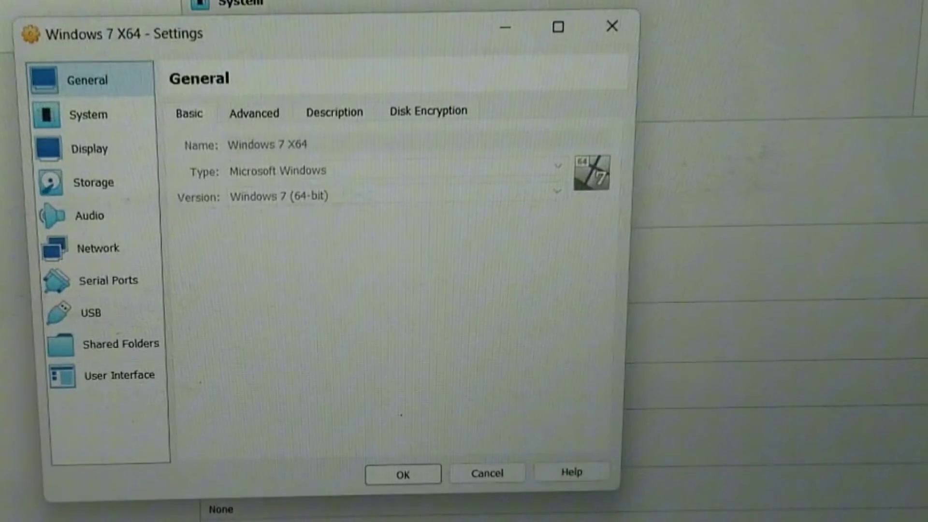
click(89, 312)
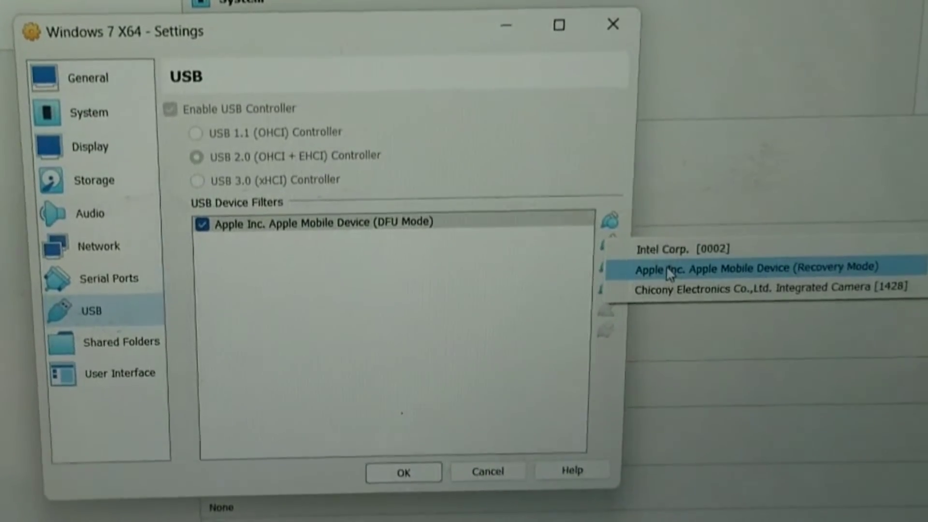
click(757, 267)
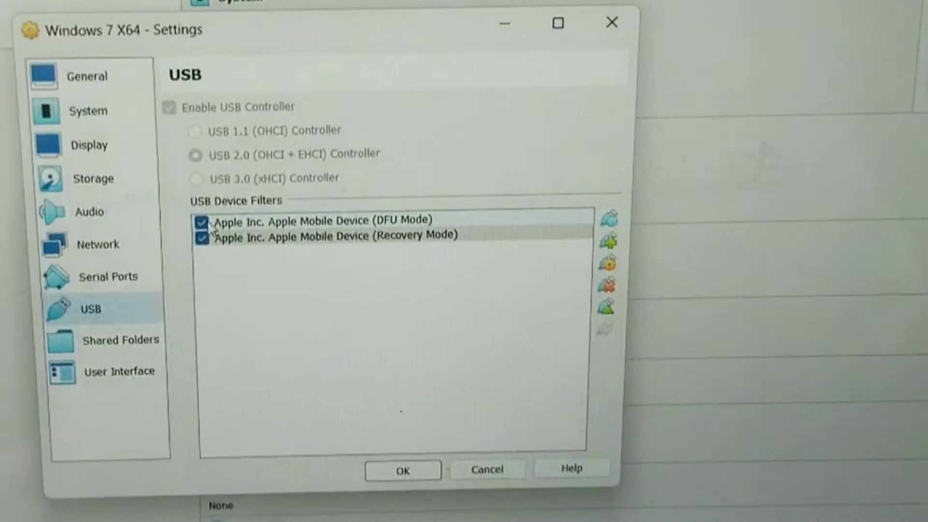
click(201, 221)
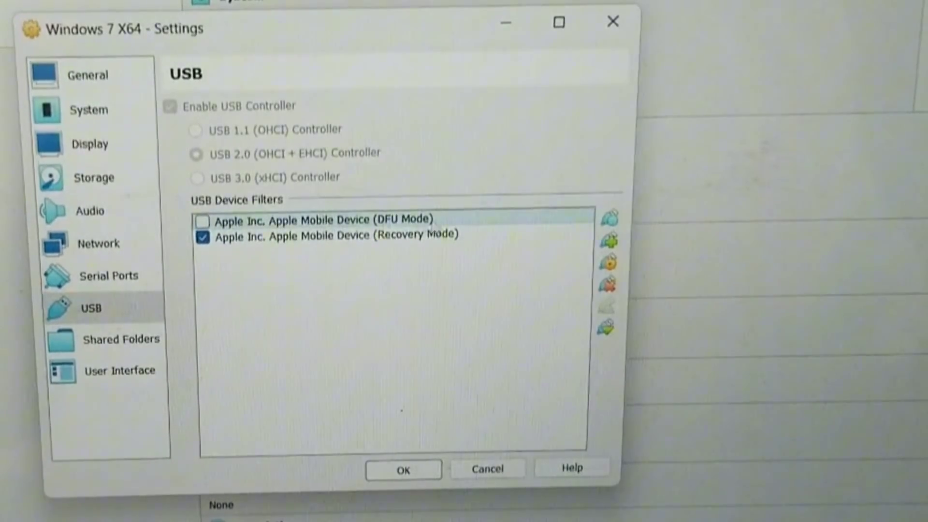
mouse_move(611, 286)
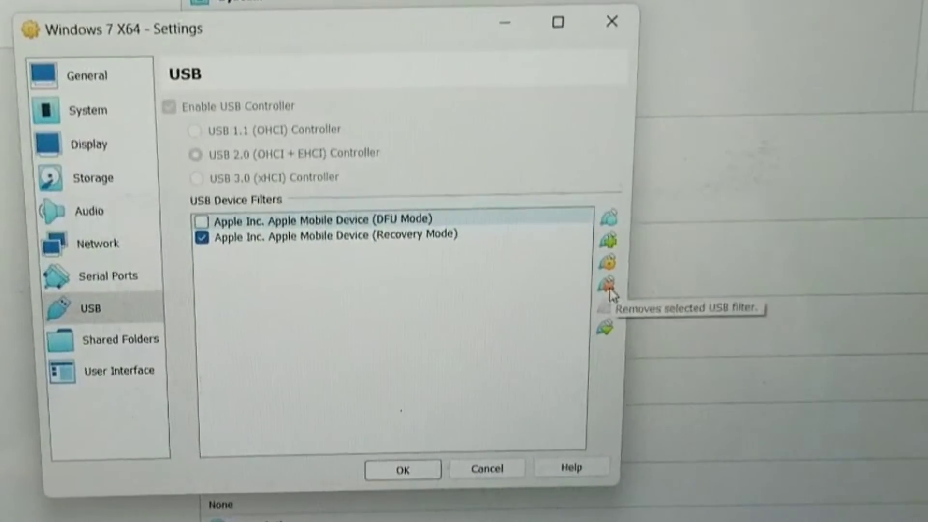
click(609, 288)
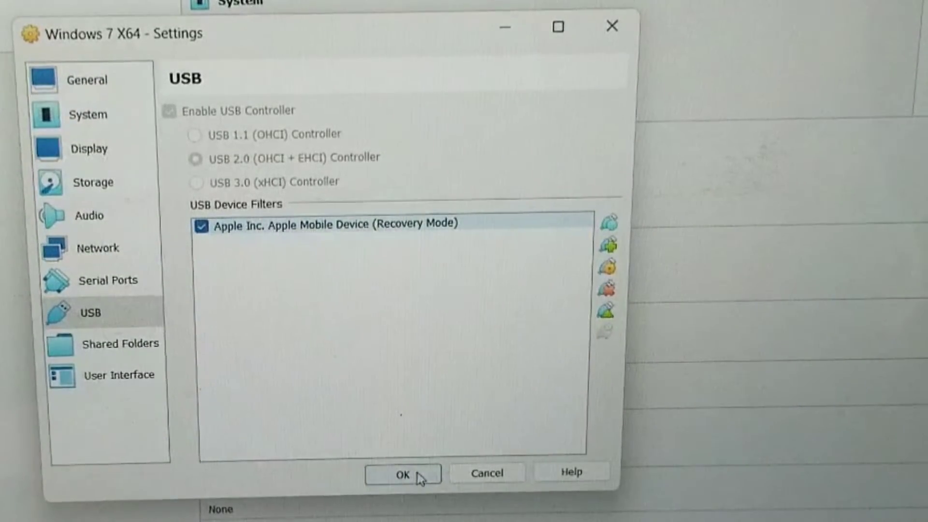
click(405, 473)
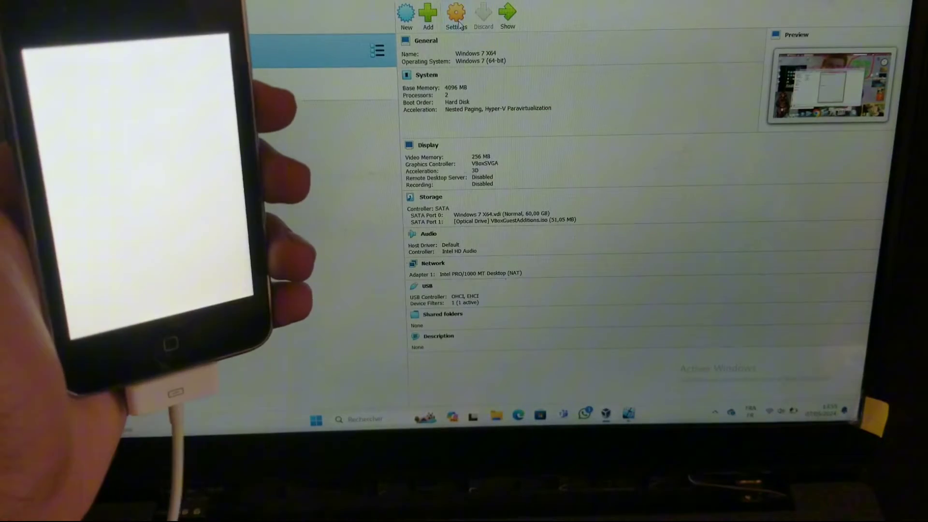
Reopen the Windows 7 X64 USB settings to verify the lone Recovery Mode filter
click(457, 13)
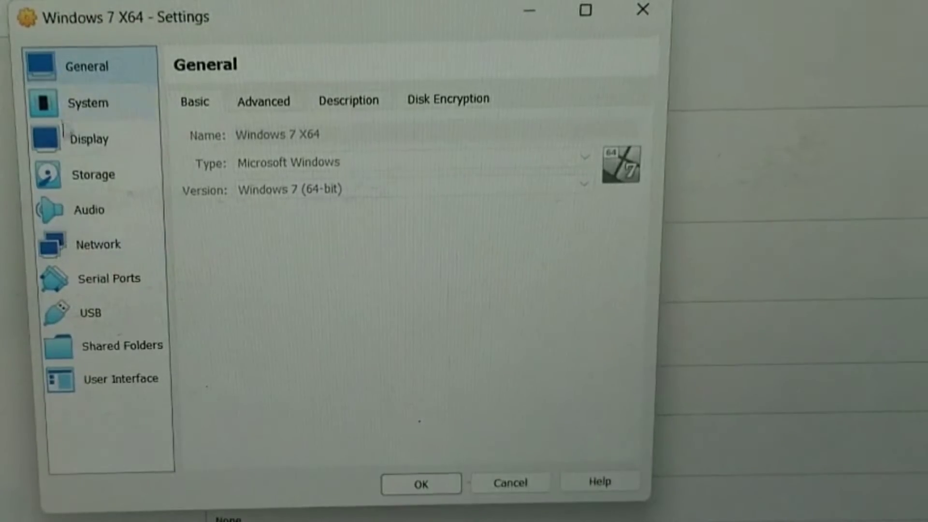
click(89, 312)
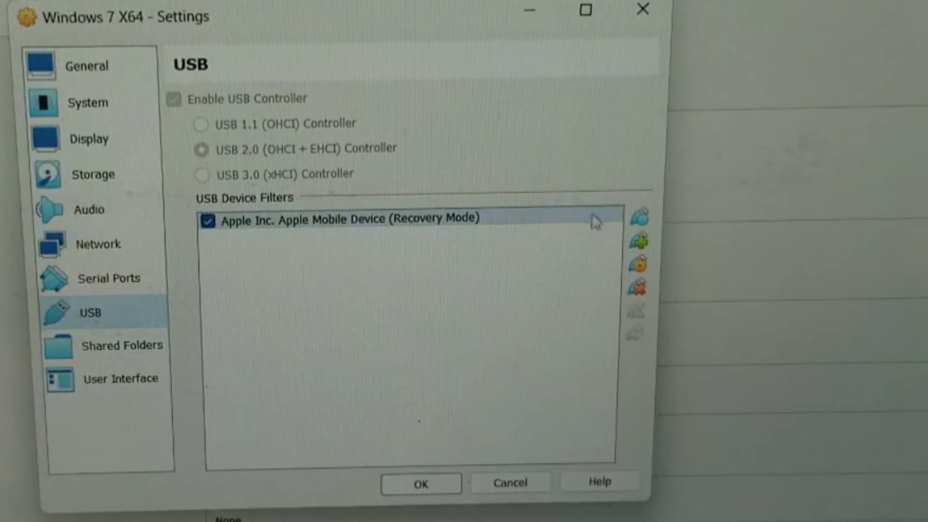